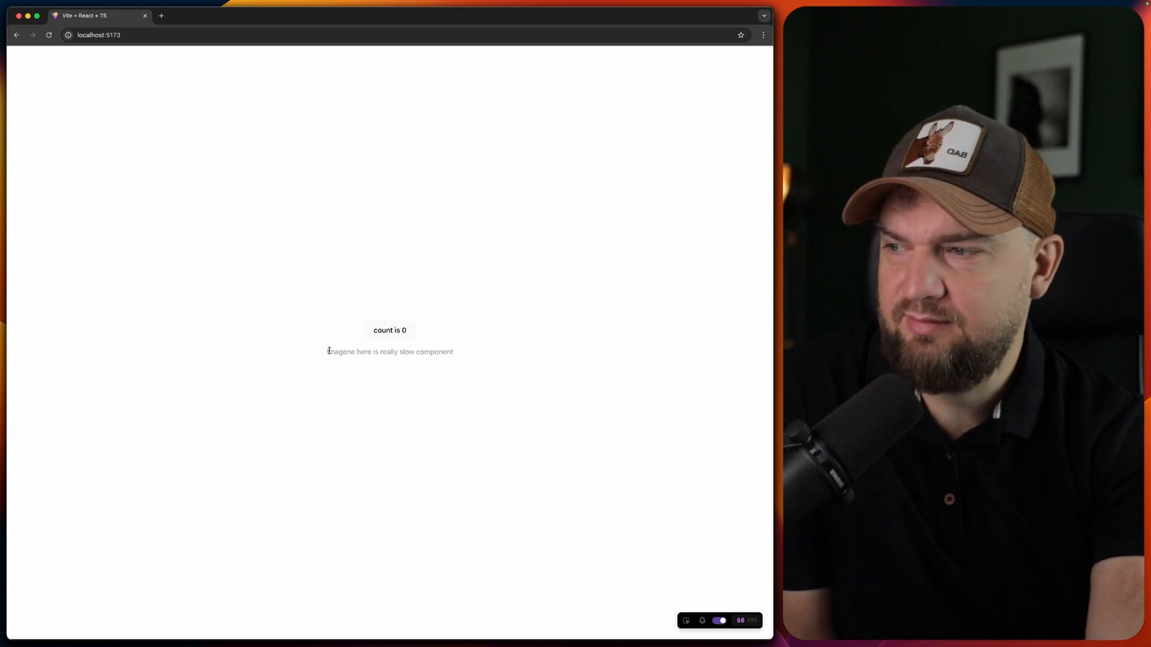
Highlight the slow component text, then increment the counter while React Scan outlines re-renders.
left_click_drag(327, 352, 454, 352)
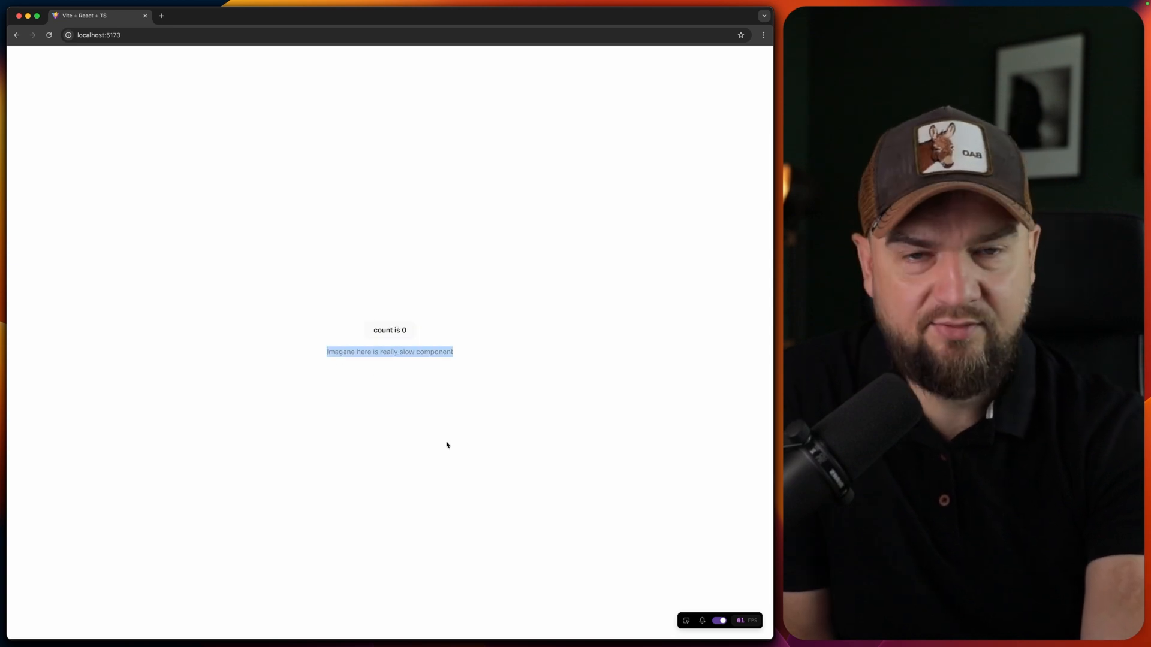
mouse_move(488, 418)
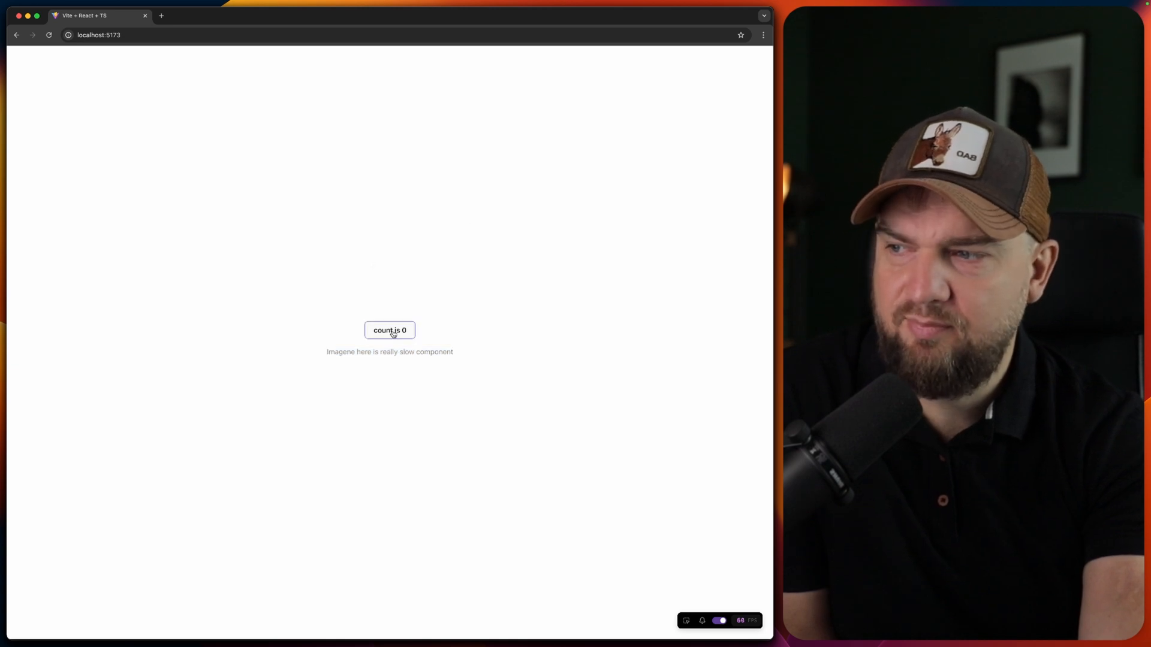
left_click(389, 330)
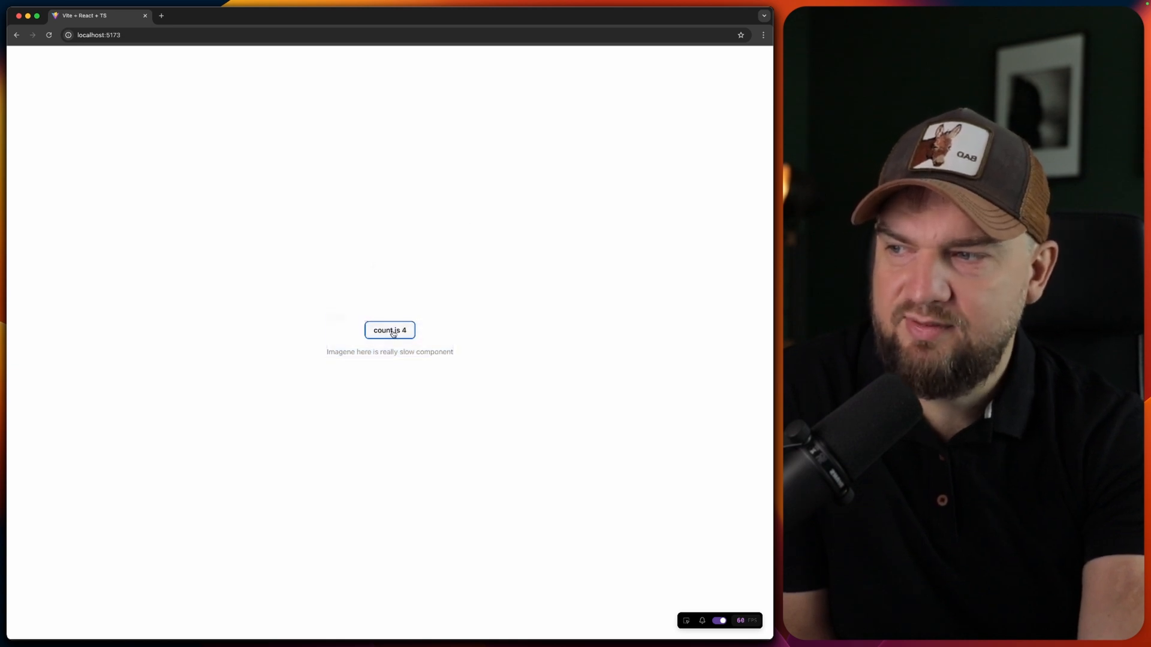
left_click(389, 330)
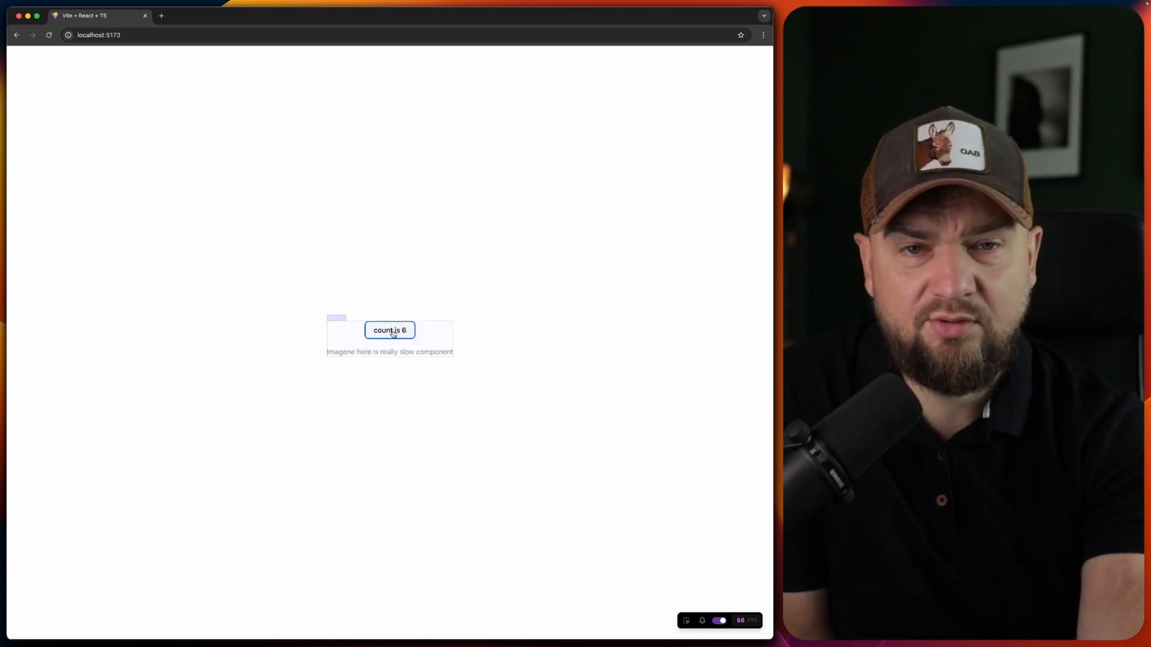
left_click(390, 330)
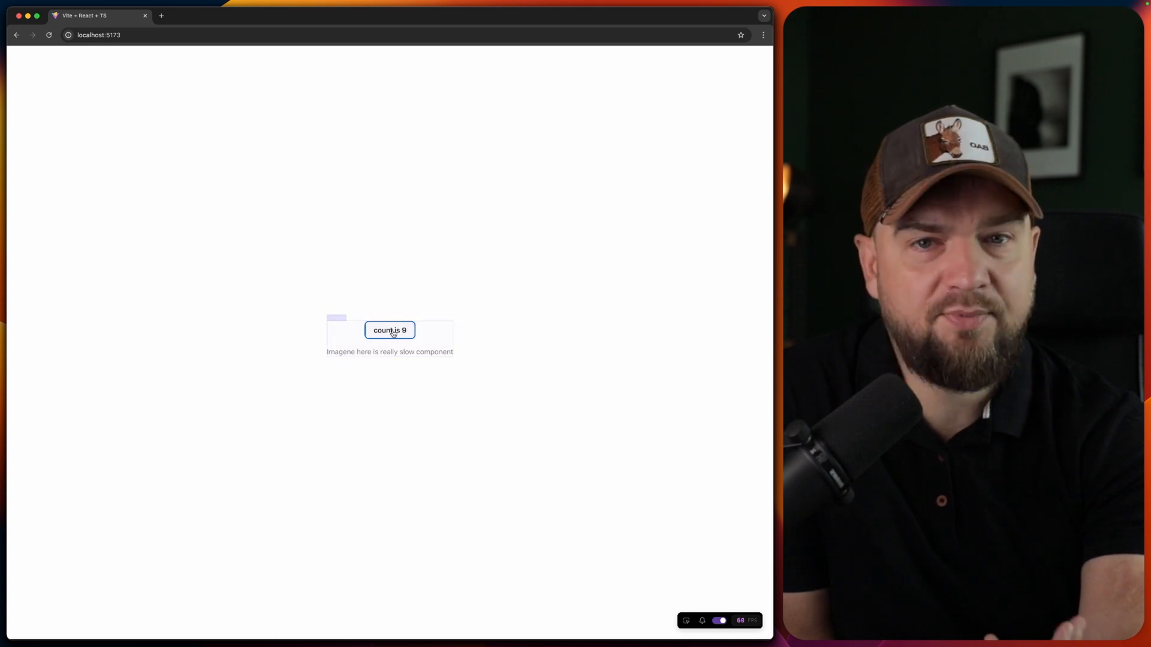
left_click(389, 330)
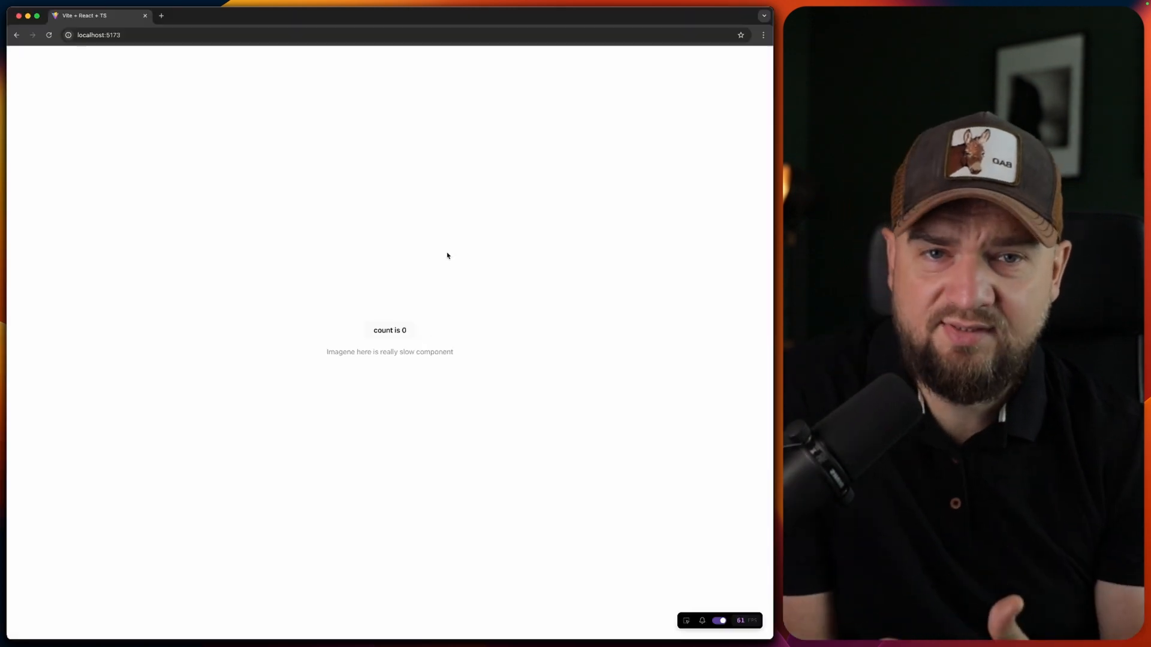
mouse_move(427, 286)
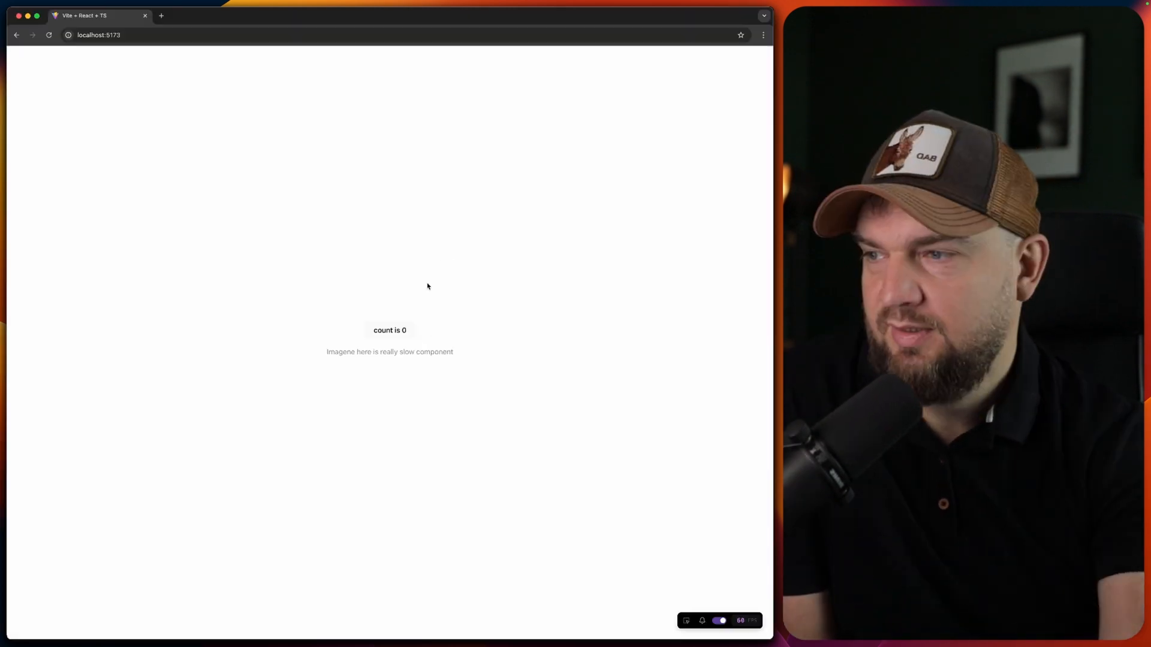
Increment the counter five more times, with React Scan outlining only the Button re-rendering.
left_click(397, 330)
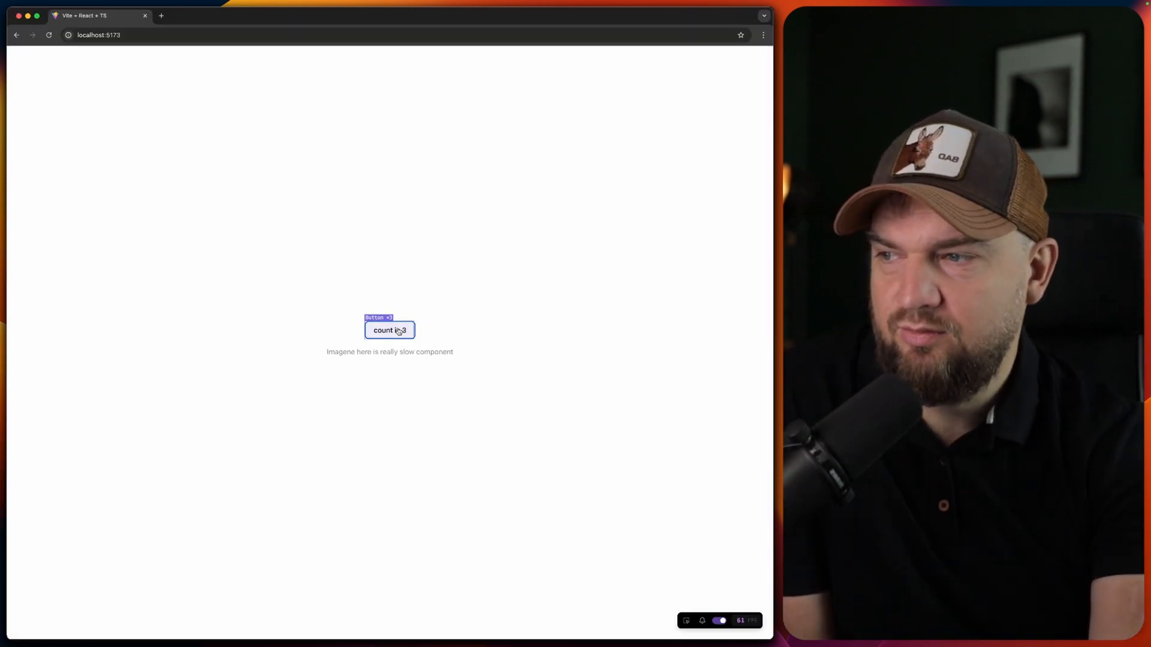
left_click(390, 330)
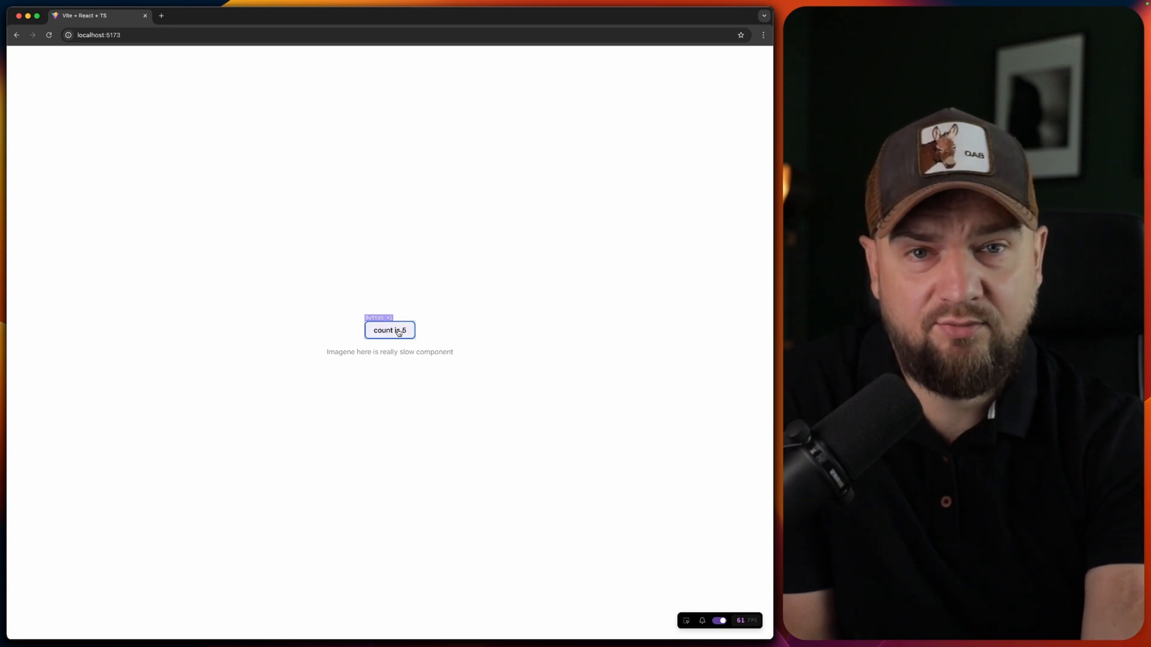
left_click(389, 330)
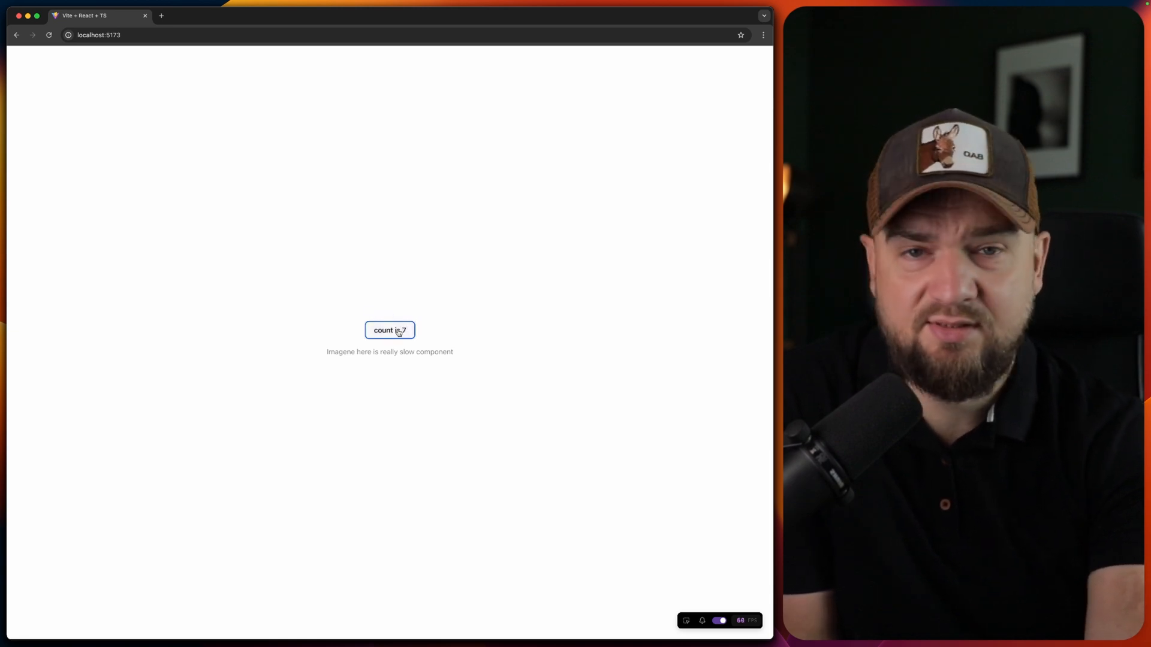
left_click(397, 330)
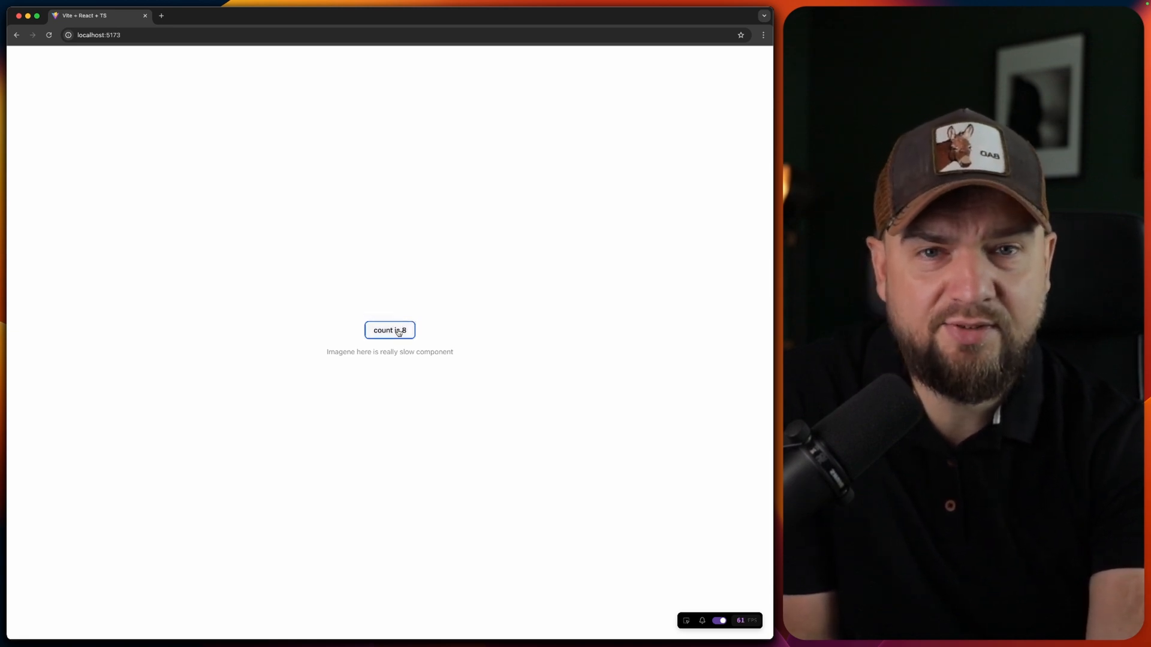
left_click(396, 330)
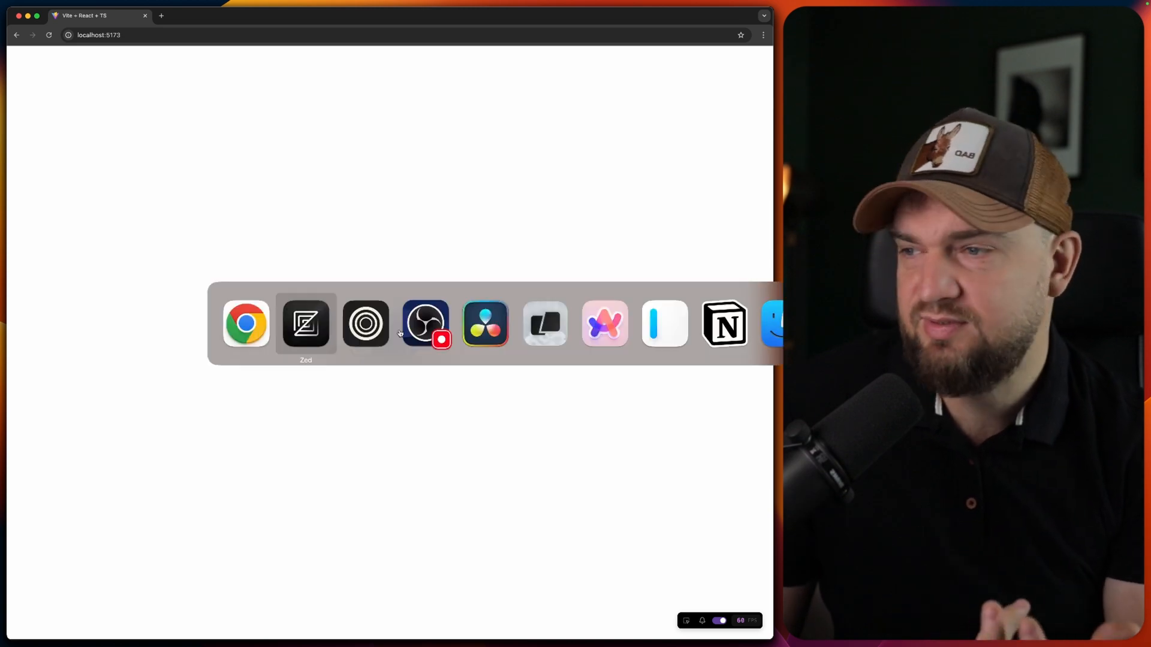
Pick another app icon in the macOS app switcher to leave Chrome.
left_click(307, 325)
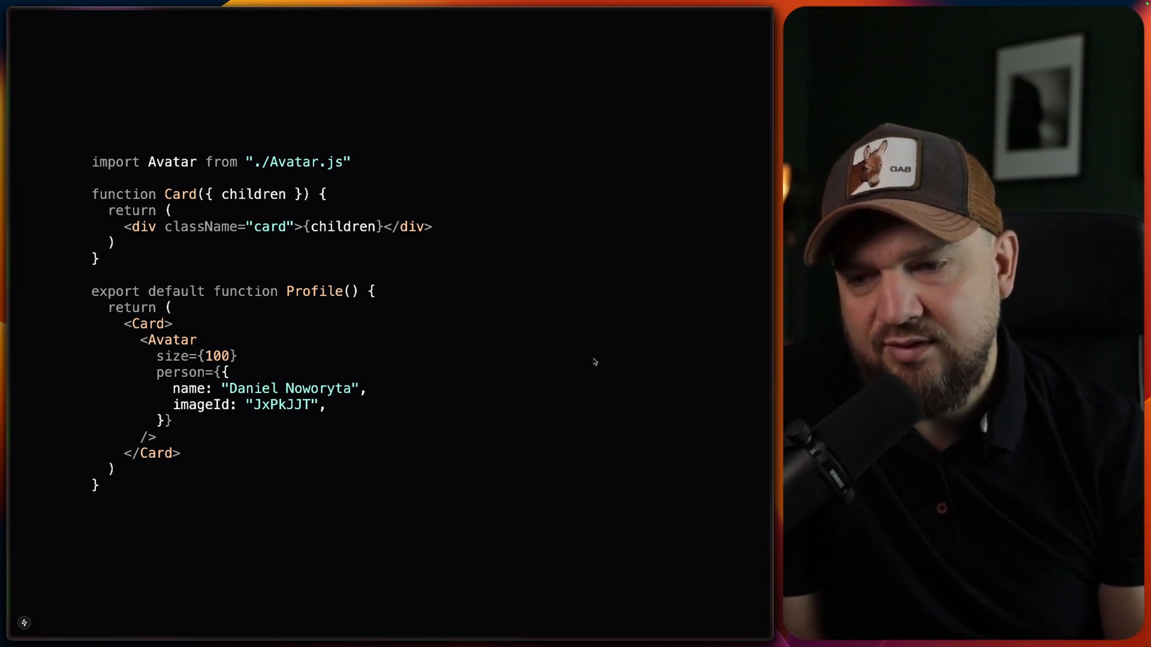
mouse_move(515, 367)
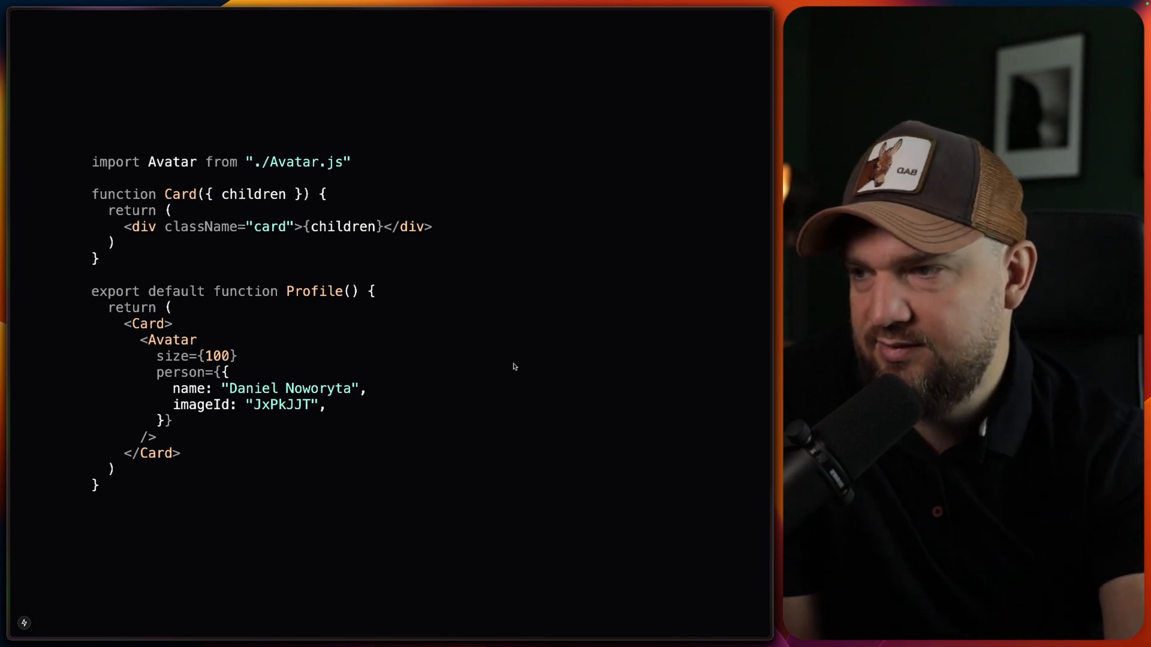